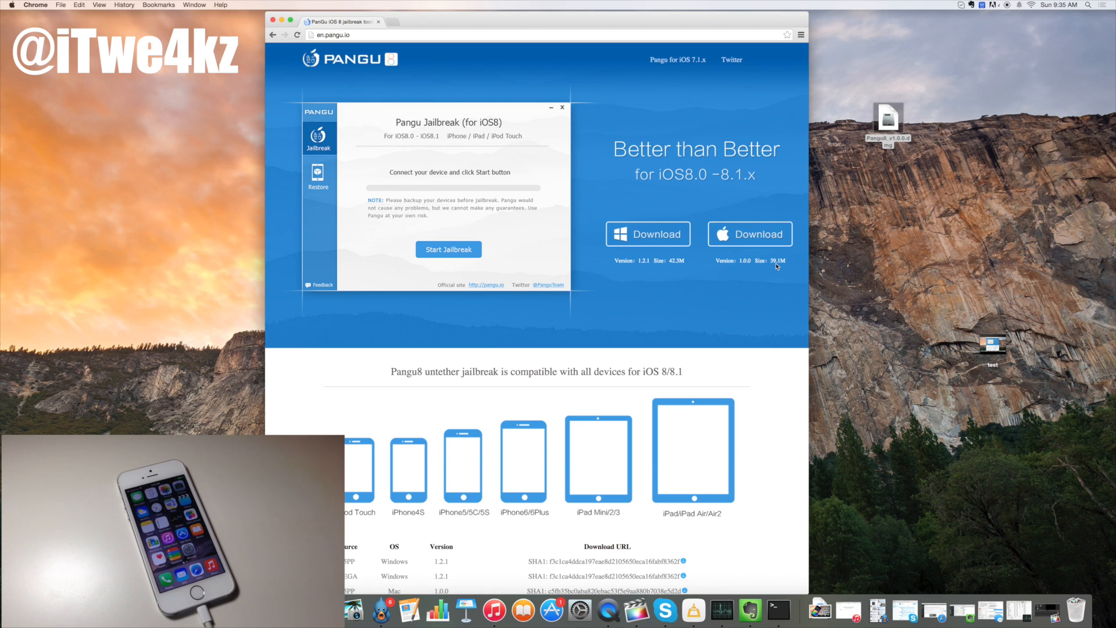
Select the downloaded Pangu8_v1.0.0.dmg disk image on the desktop
click(888, 124)
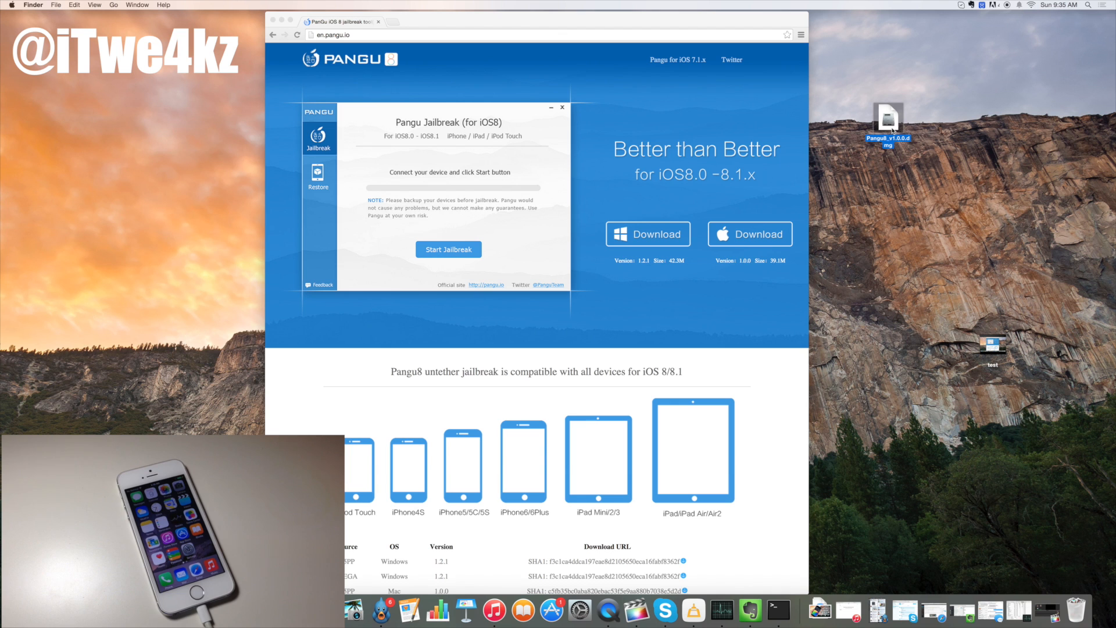
Mount the Pangu8 disk image and launch Pangu8 via right-click Open after the developer warning
double_click(888, 119)
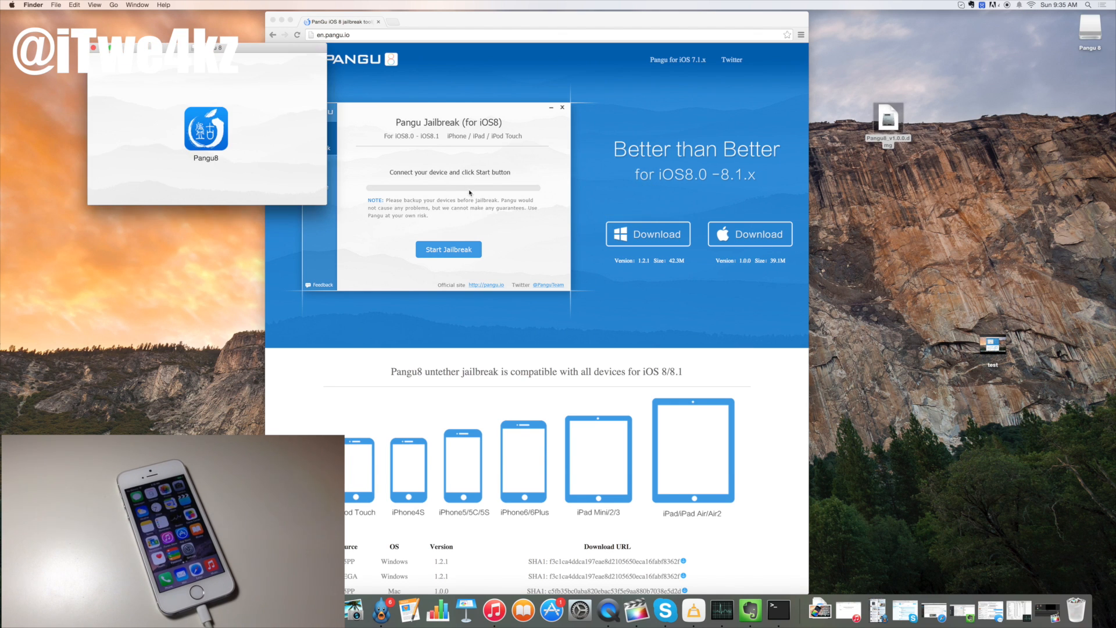
click(206, 130)
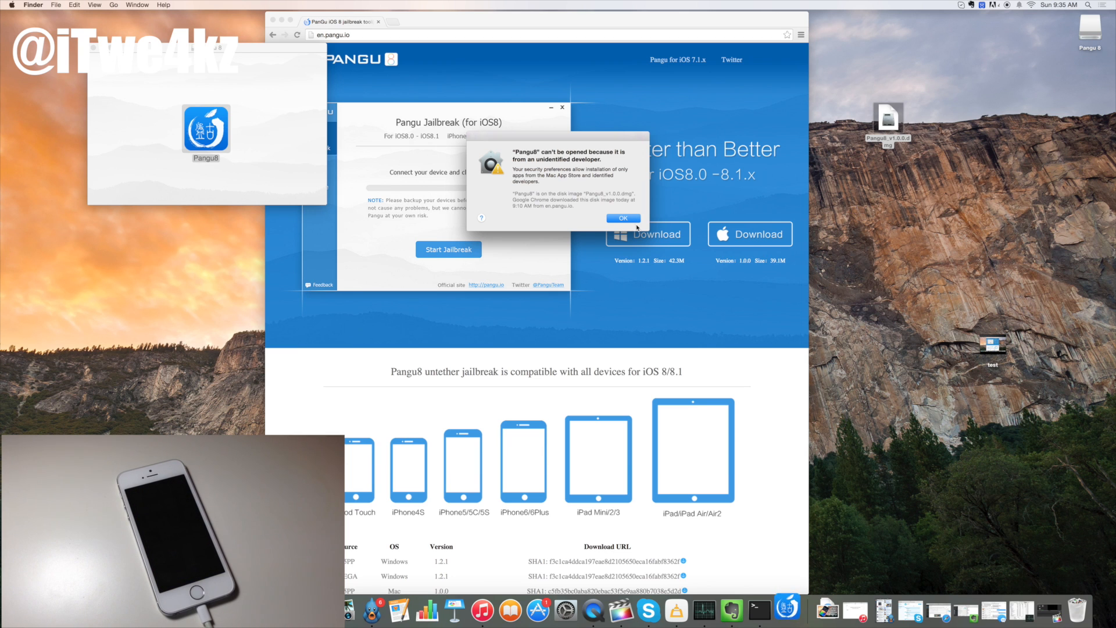
click(621, 218)
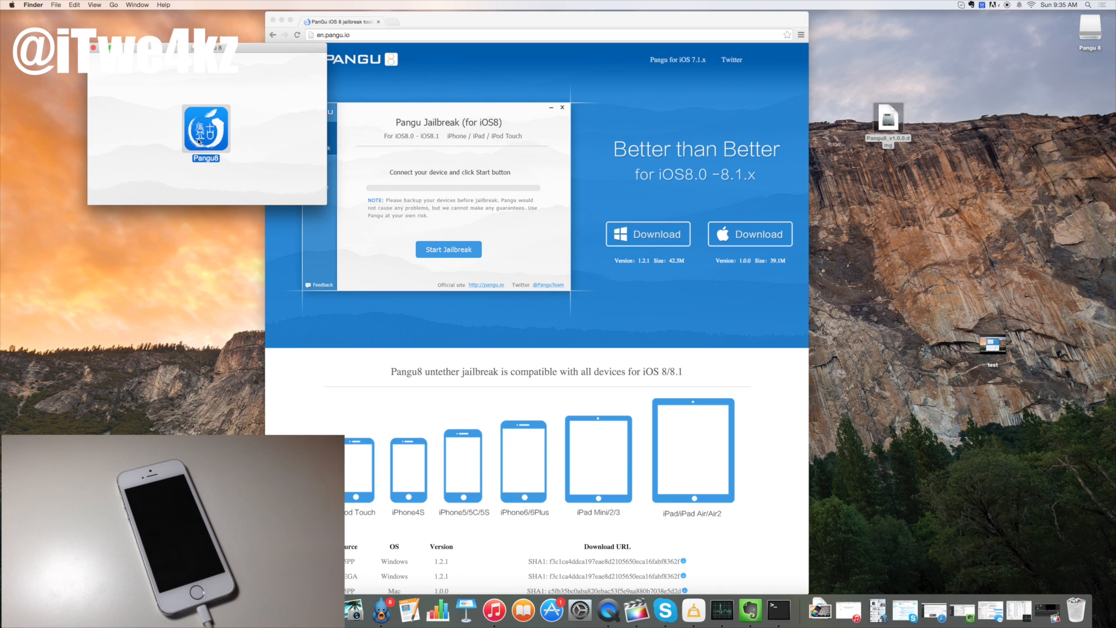
right_click(206, 128)
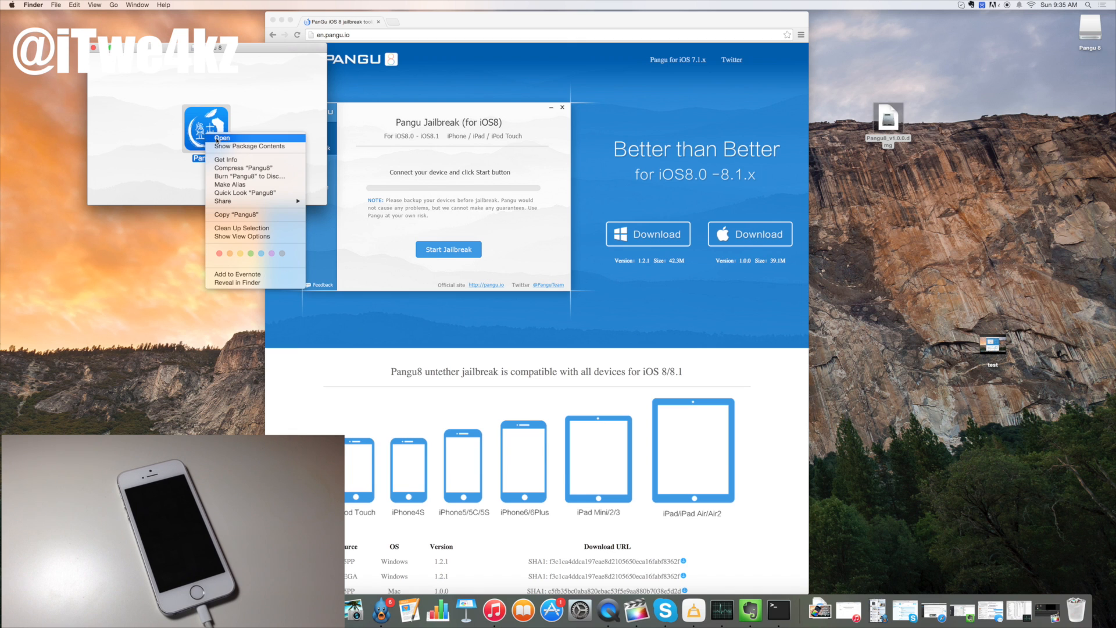
click(221, 137)
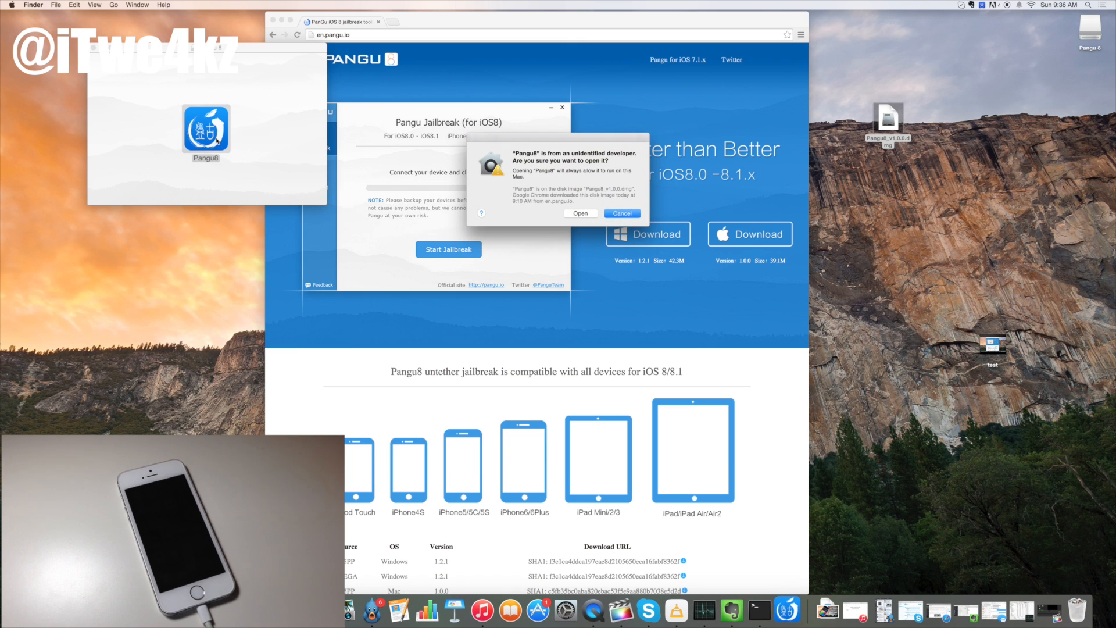
Confirm opening Pangu8 so it detects the connected iPhone6,1 on iOS 8.1
click(621, 213)
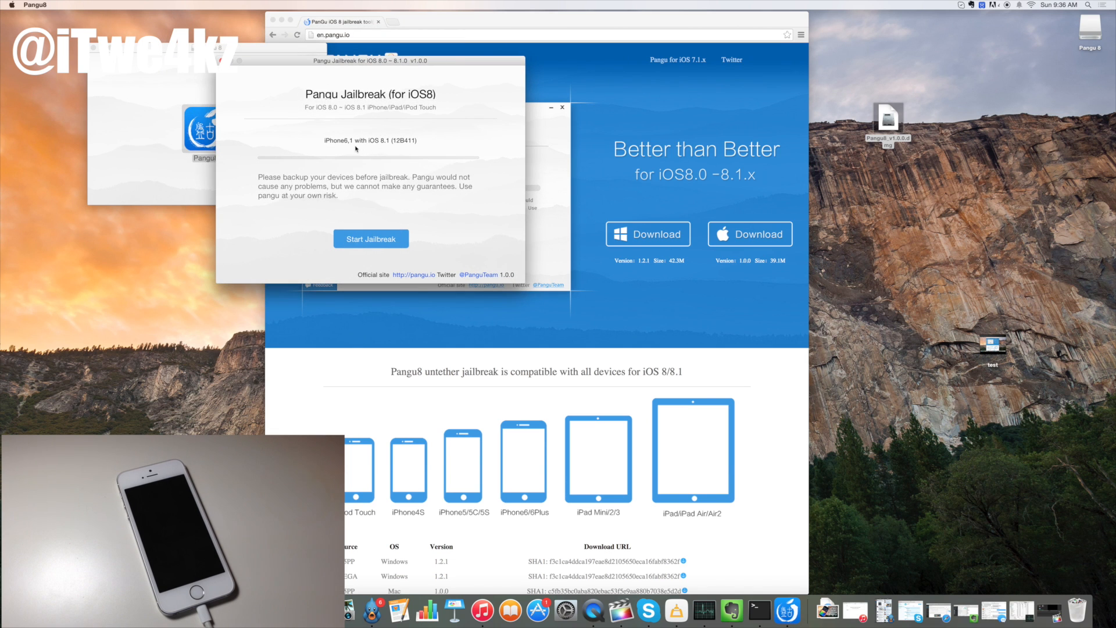
mouse_move(325, 141)
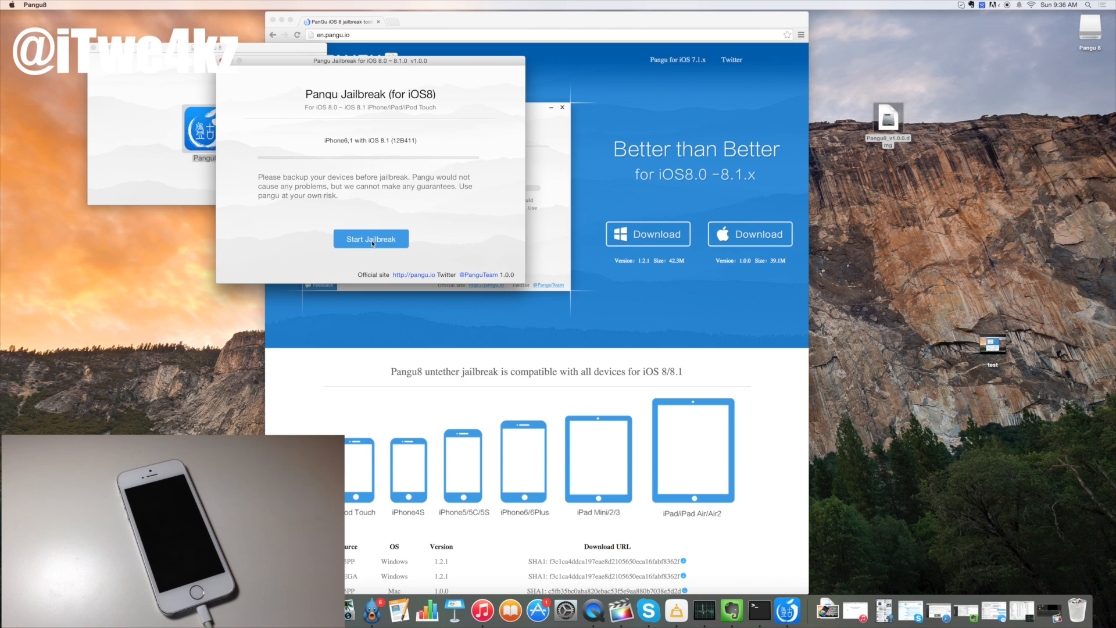
Start the jailbreak, bringing up the backup and airplane-mode notice
click(370, 239)
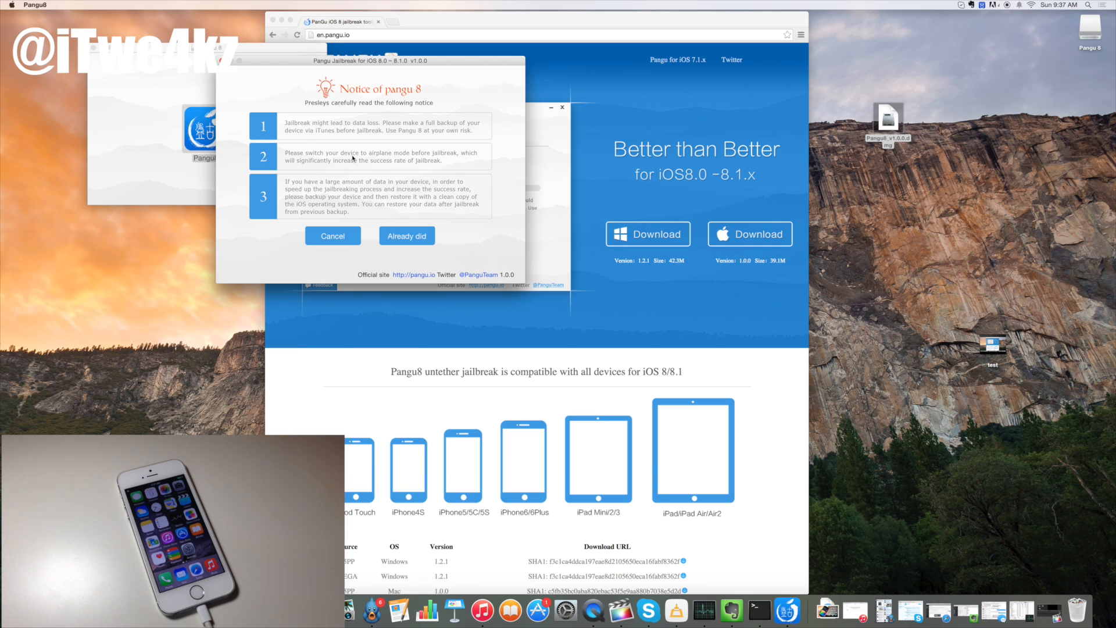
click(405, 235)
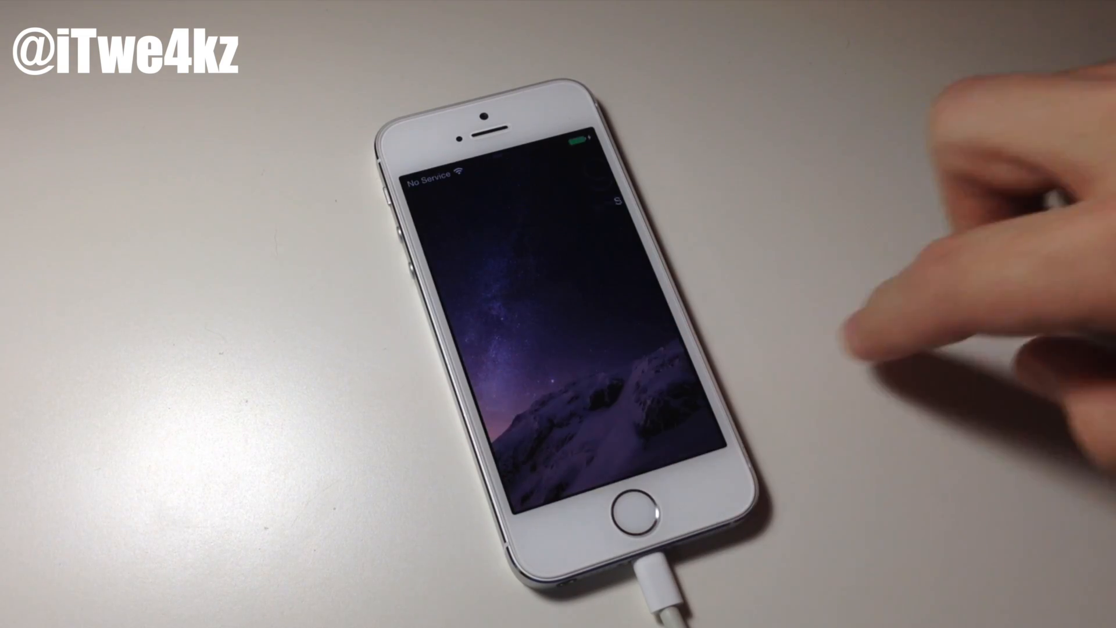
Unlock the jailbroken iPhone and reload Cydia's package data
click(630, 502)
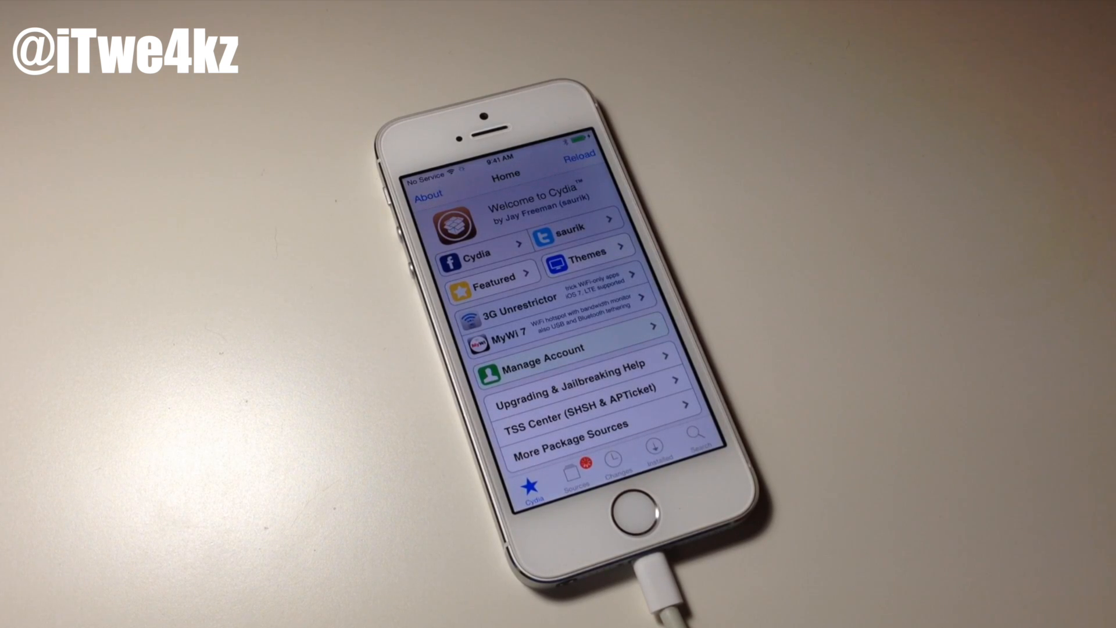
click(579, 158)
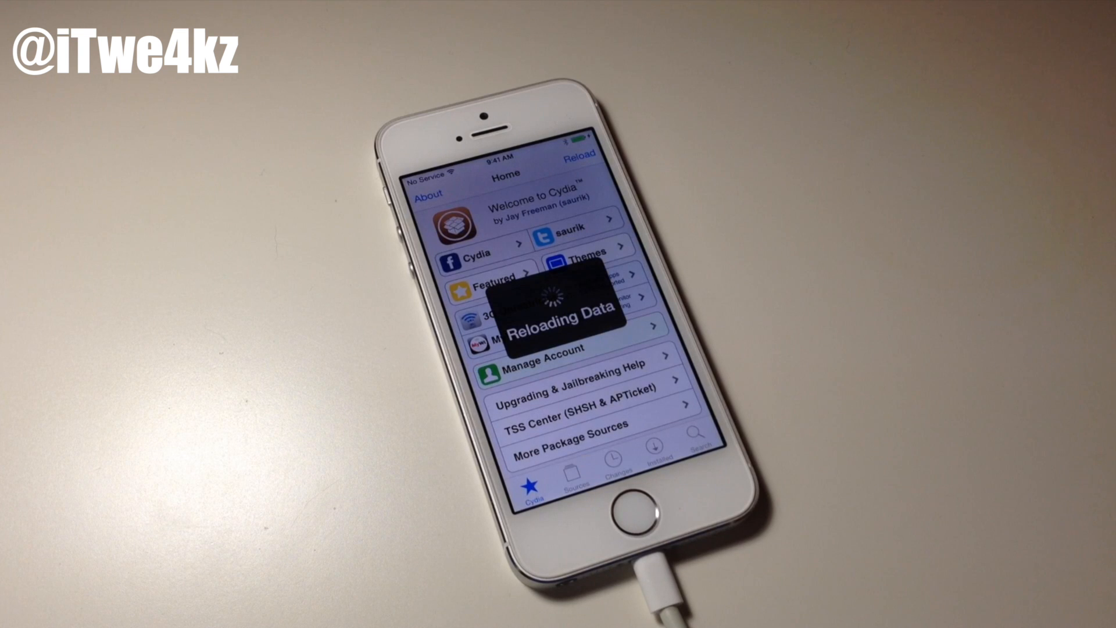